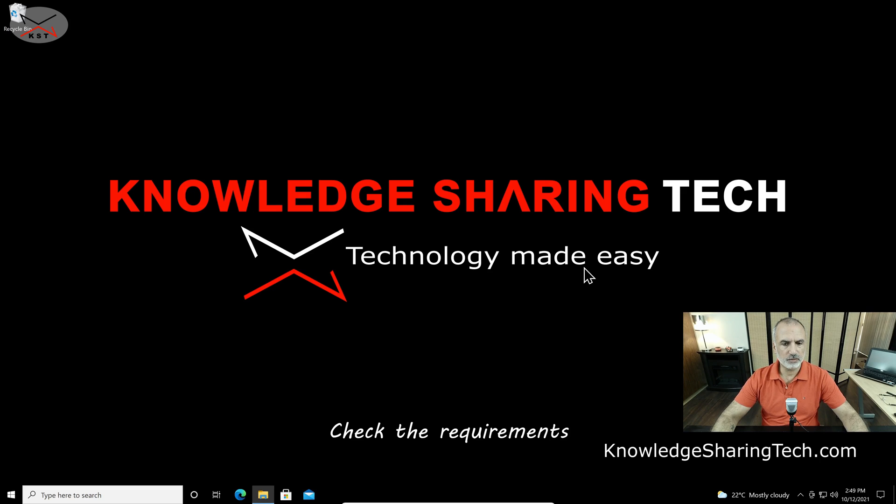
# View This PC Properties from File Explorer to confirm Windows 10 Pro version 20H2
pyautogui.click(262, 495)
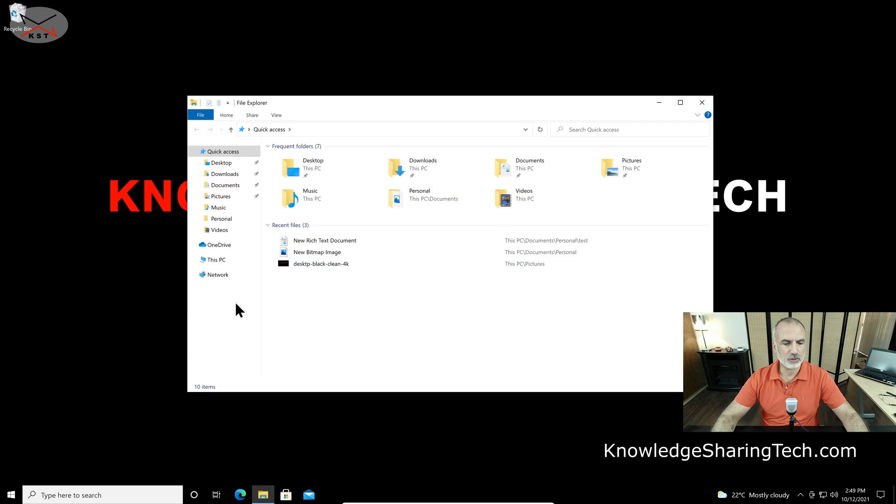
pyautogui.rightClick(216, 259)
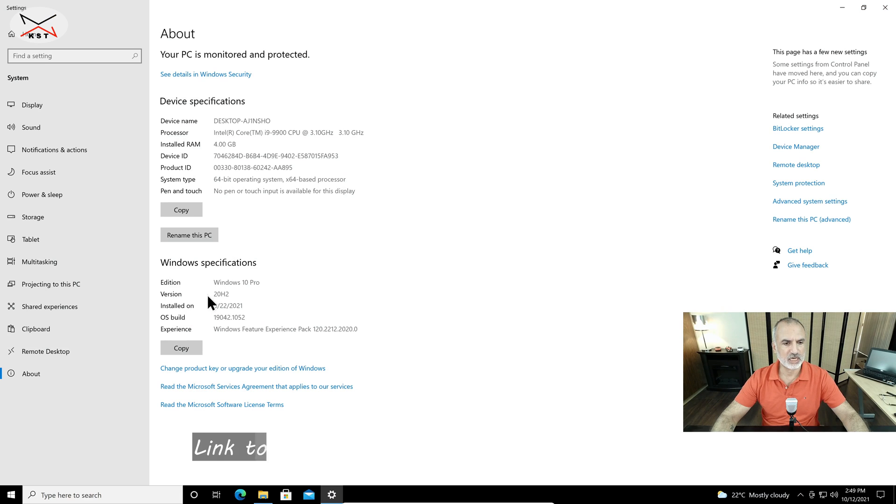
pyautogui.doubleClick(220, 294)
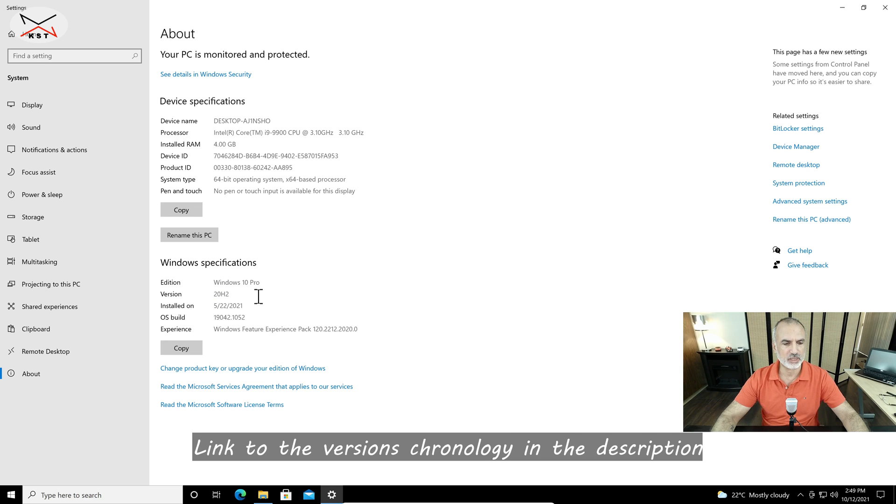
pyautogui.moveTo(235, 309)
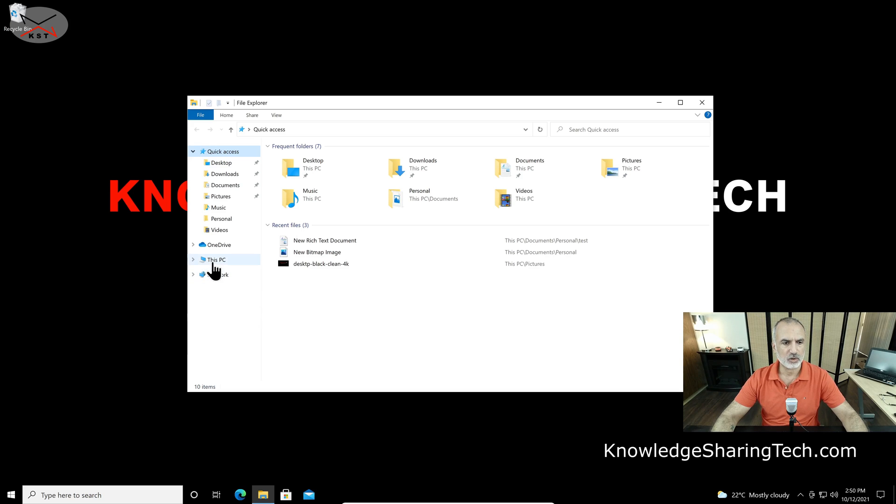
# Check Local Disk (C:) has 54.9 GB free of 77.5 GB, then close File Explorer
pyautogui.click(215, 260)
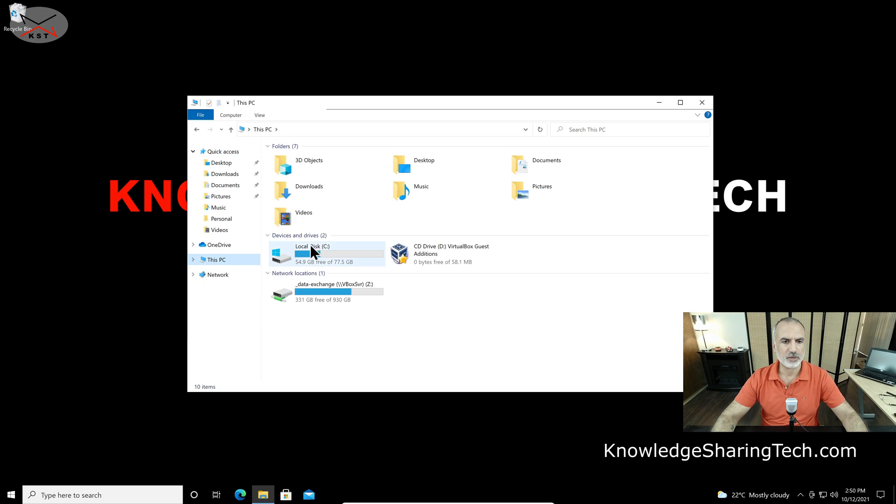
pyautogui.moveTo(280, 260)
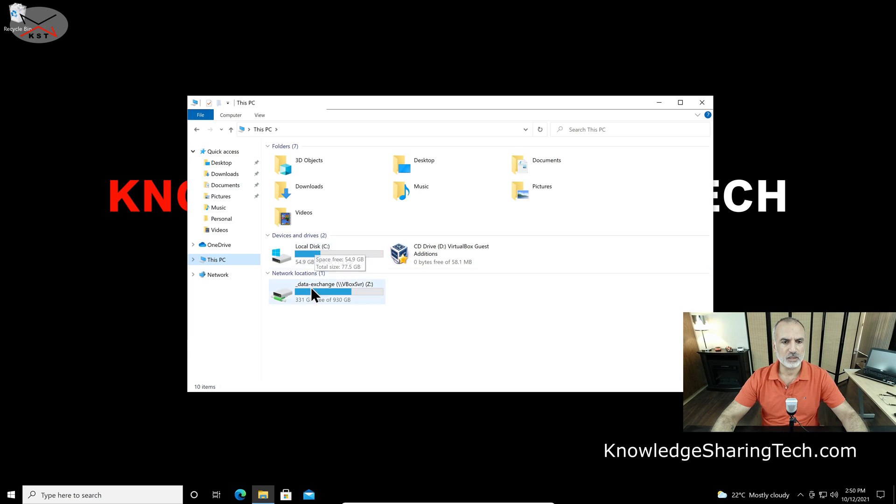
pyautogui.click(311, 254)
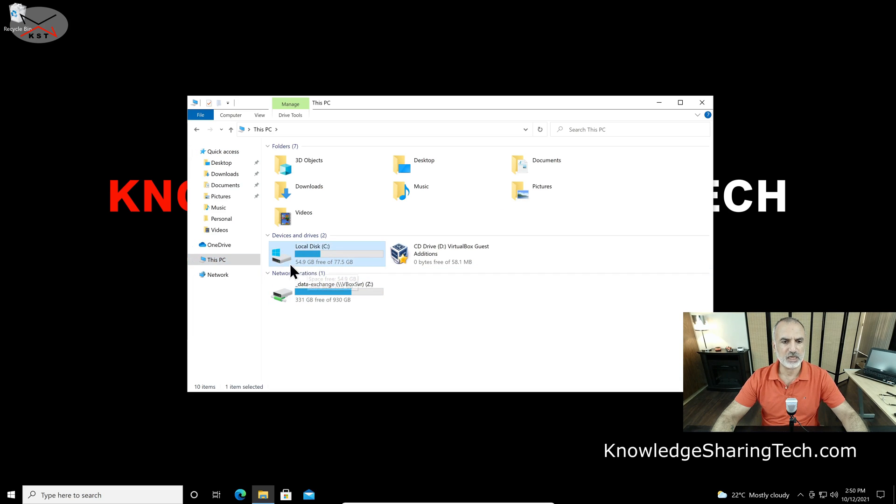
pyautogui.moveTo(309, 258)
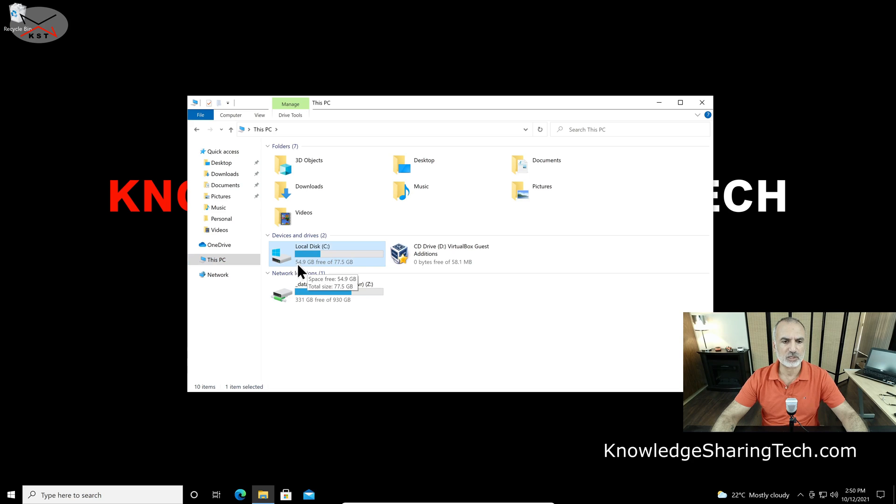
pyautogui.moveTo(320, 271)
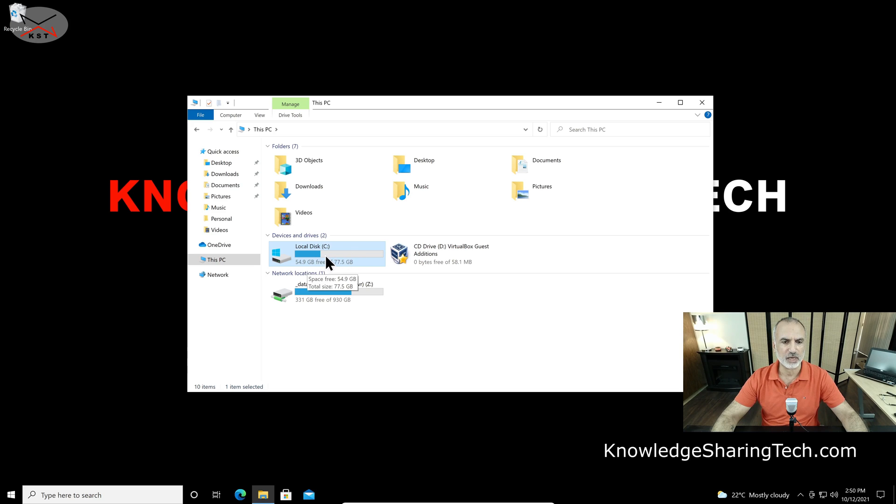
pyautogui.moveTo(437, 371)
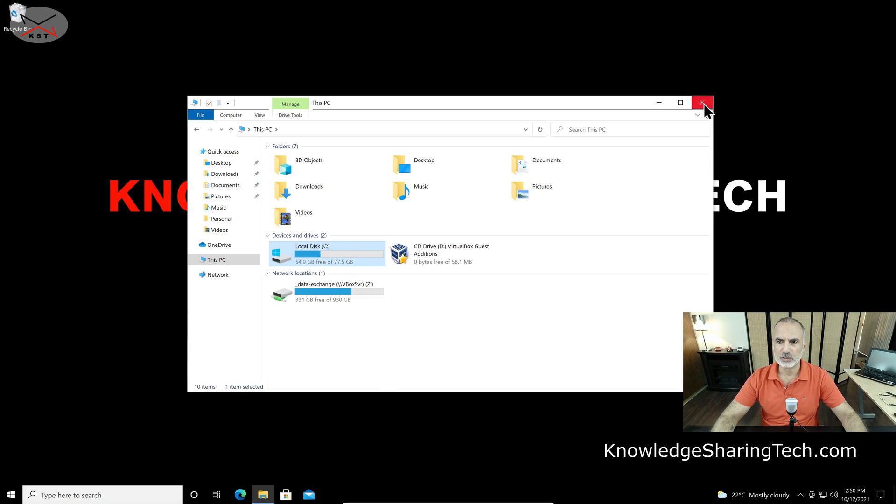
pyautogui.click(702, 103)
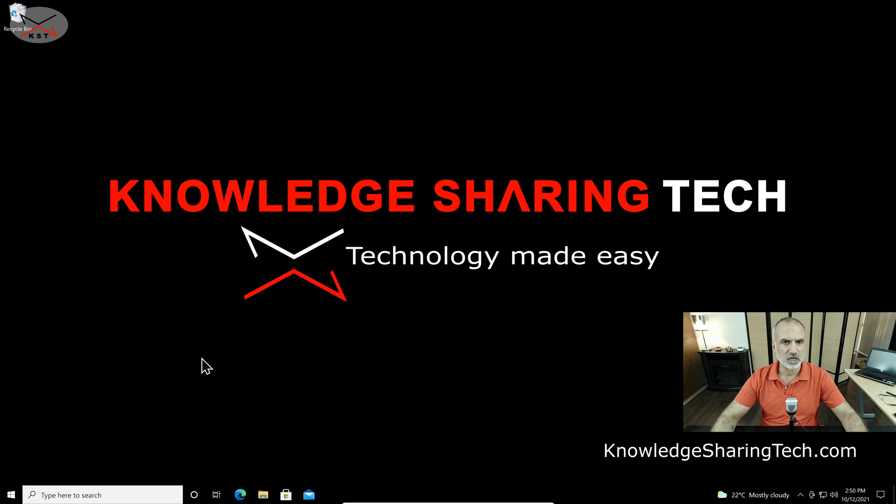
pyautogui.moveTo(190, 368)
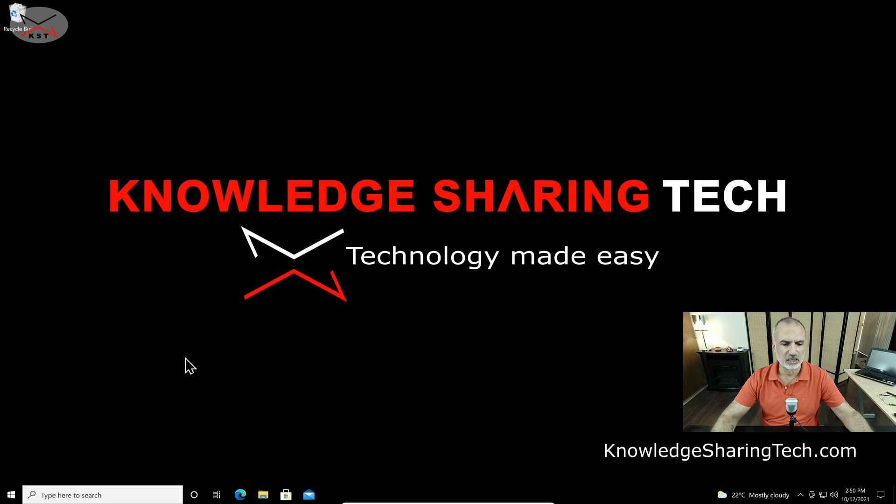
pyautogui.click(86, 494)
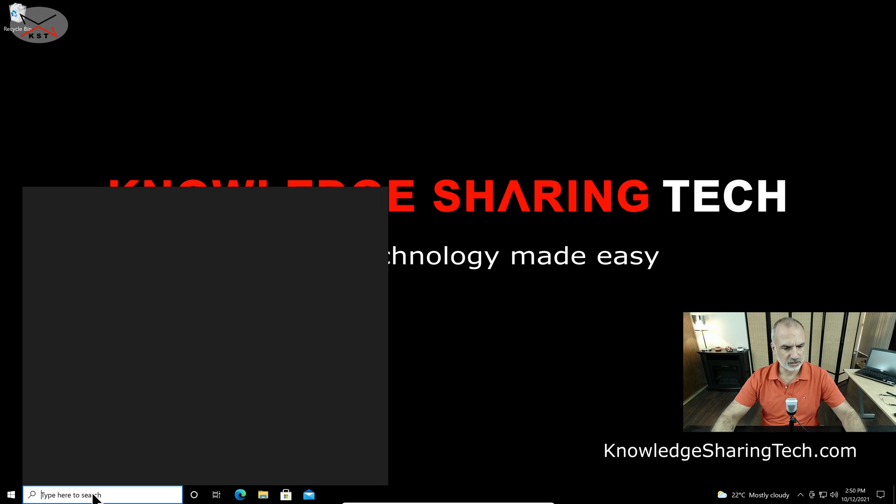
pyautogui.write('activation settings')
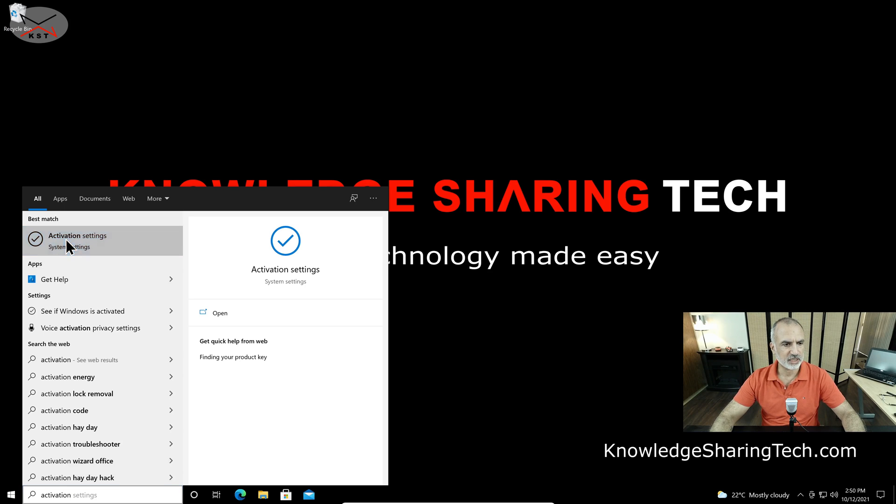
pyautogui.click(78, 235)
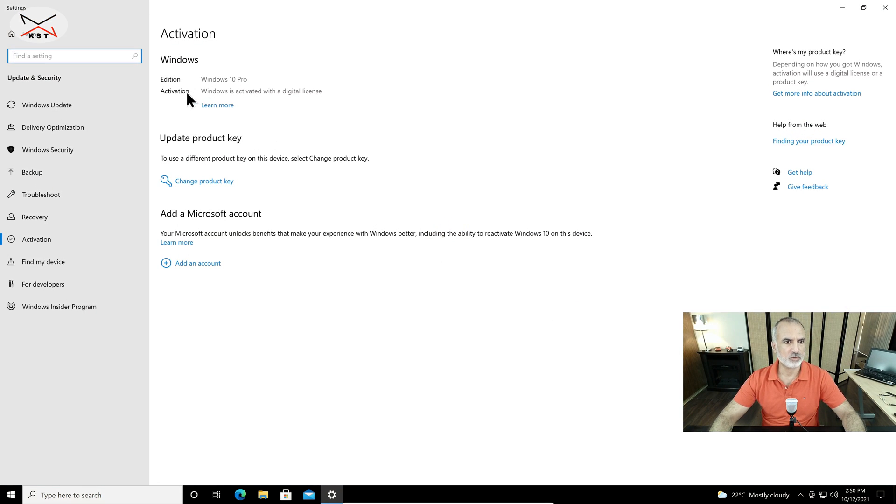
pyautogui.moveTo(265, 97)
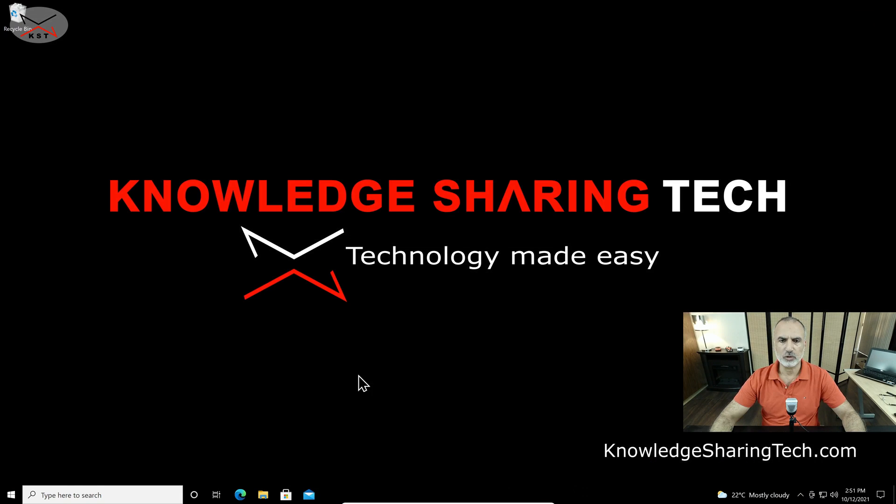
pyautogui.moveTo(121, 384)
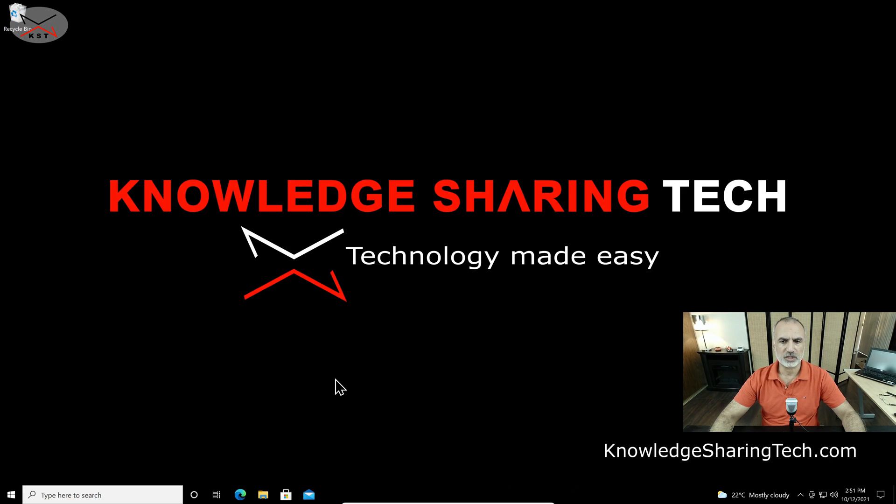
pyautogui.moveTo(323, 417)
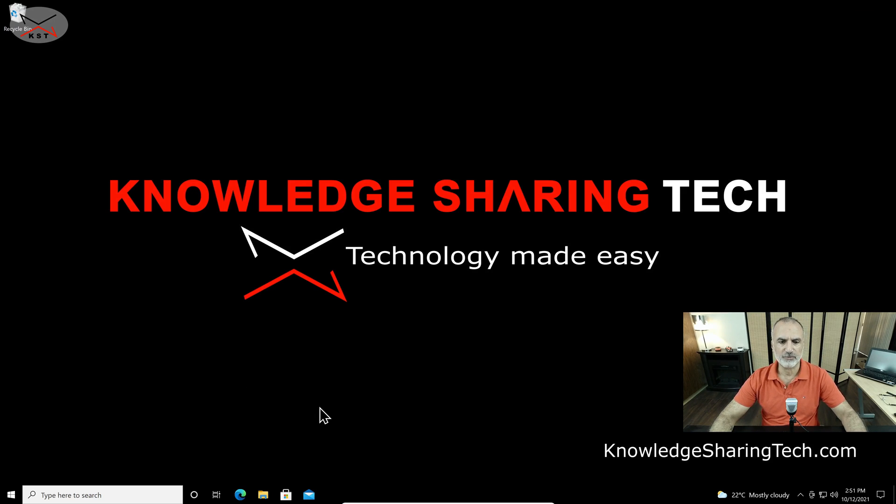
pyautogui.moveTo(371, 404)
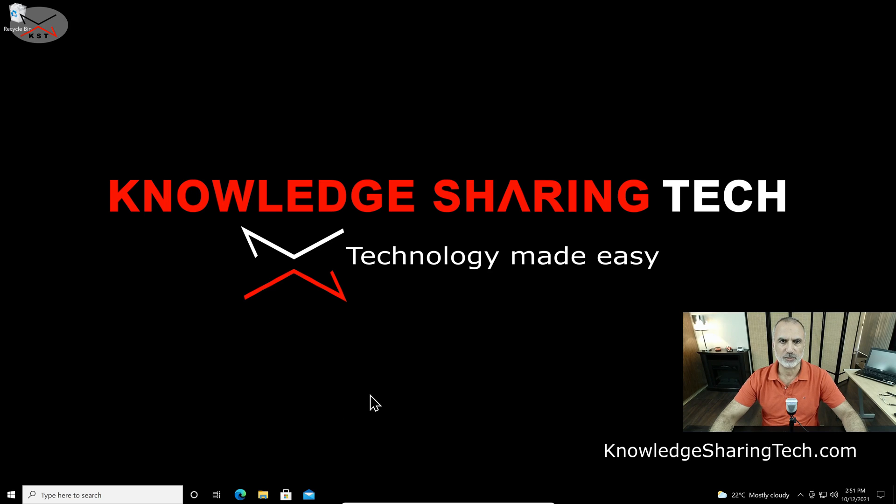
pyautogui.moveTo(392, 413)
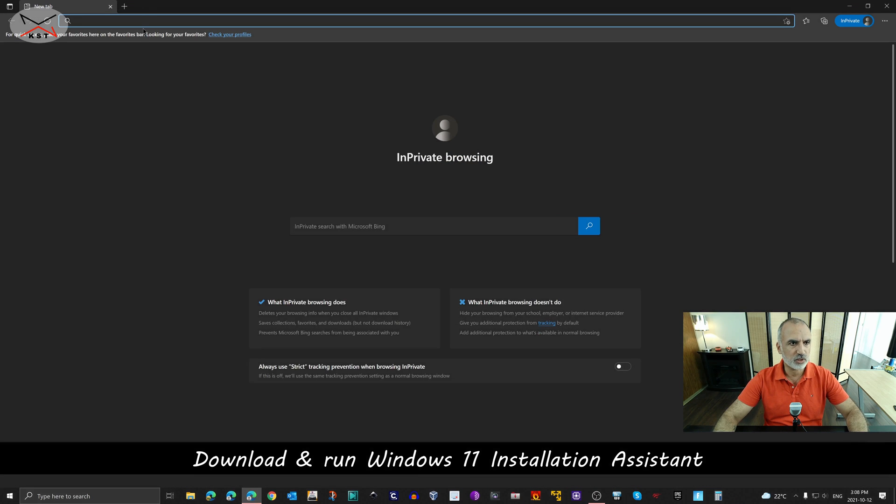
# Go to microsoft.com/software-download in Edge and choose Windows 11
pyautogui.write('https://www.microsoft.com/software-download')
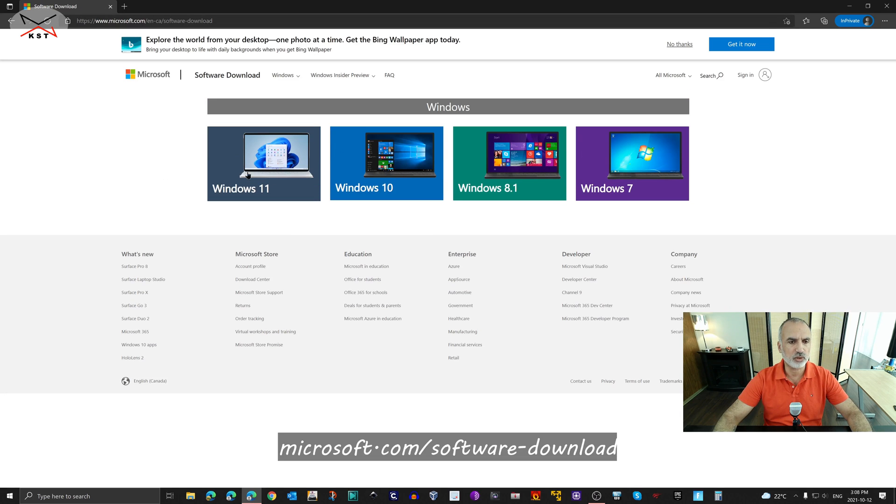
pyautogui.click(263, 162)
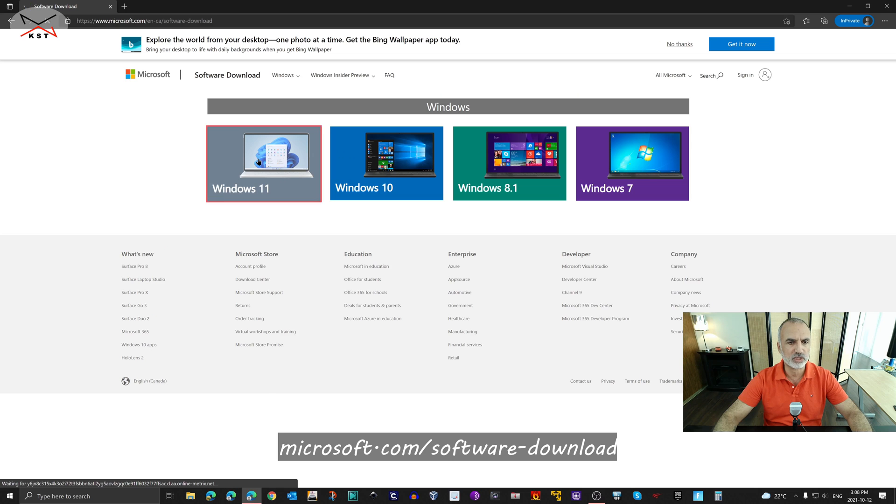
# Download Windows11InstallationAssistant.exe from the Windows 11 page and launch it
pyautogui.click(264, 162)
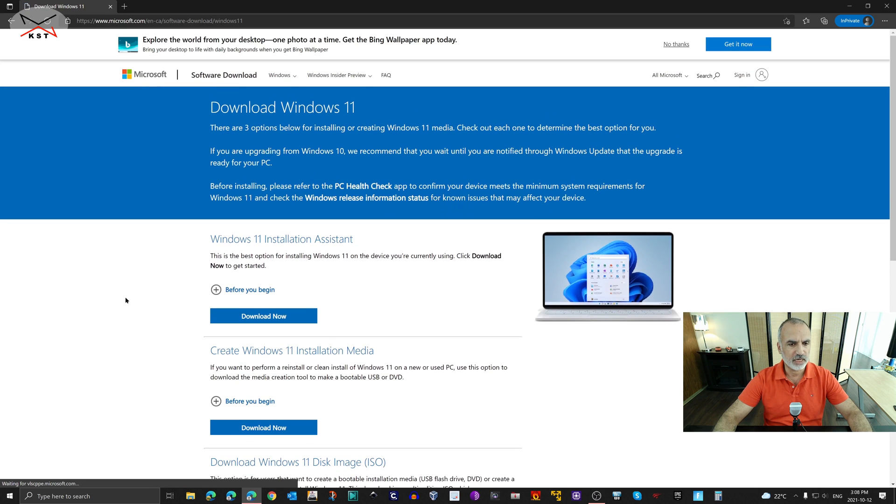
pyautogui.scroll(-3)
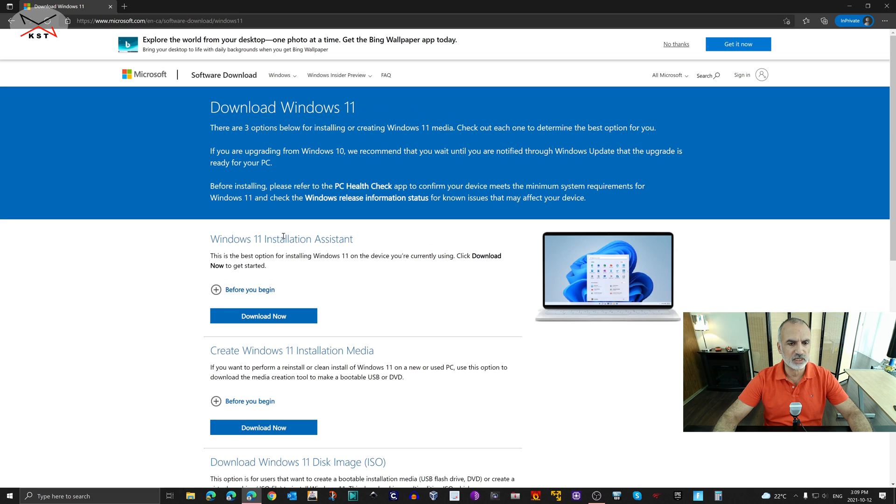
pyautogui.moveTo(208, 240)
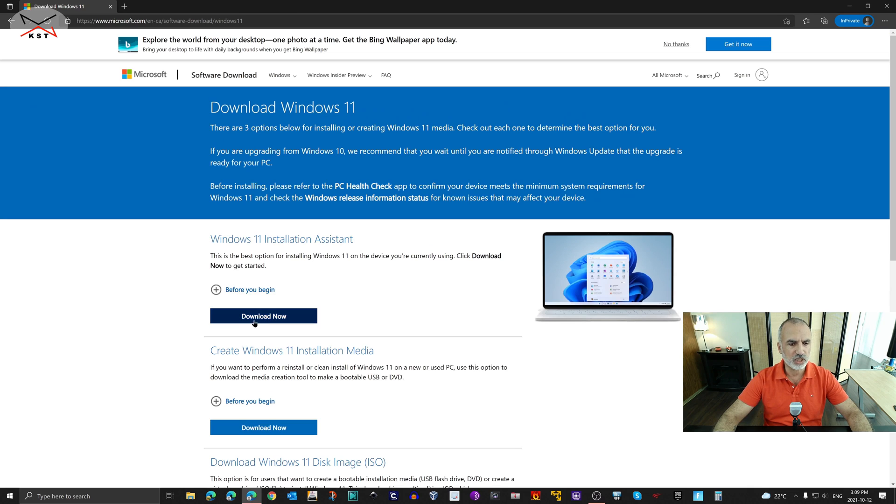
pyautogui.moveTo(264, 327)
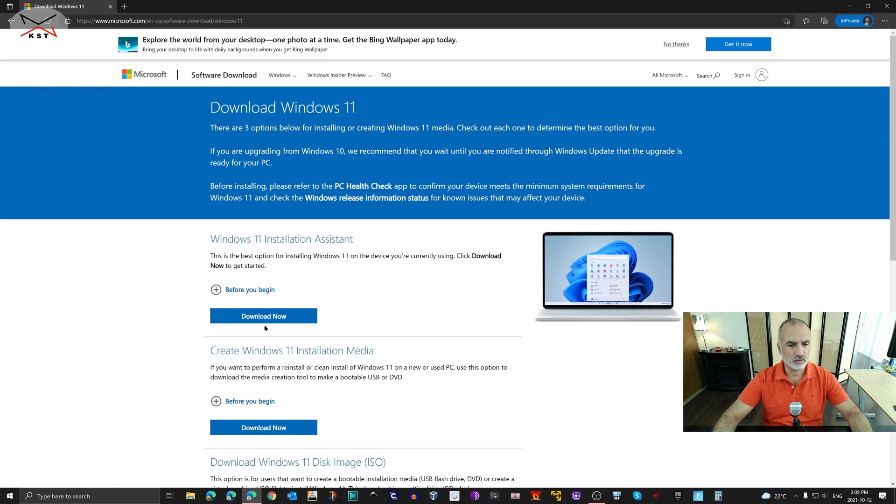
pyautogui.click(263, 317)
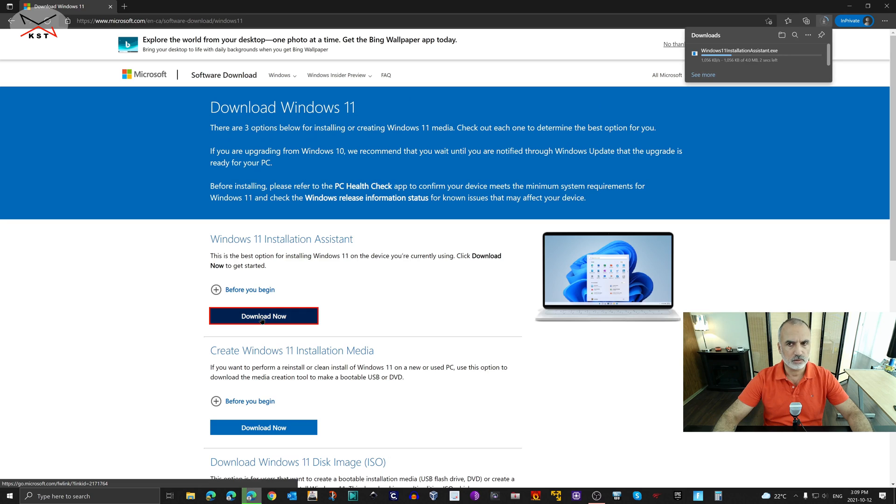
pyautogui.click(263, 317)
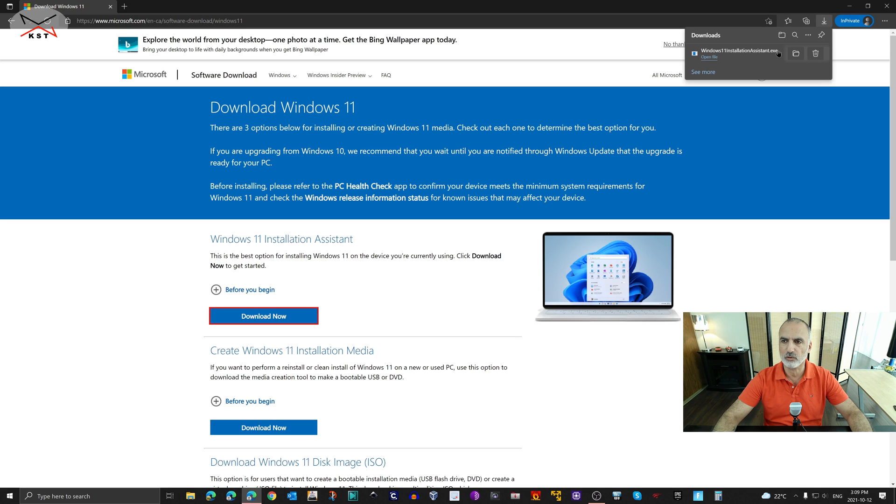
pyautogui.moveTo(757, 91)
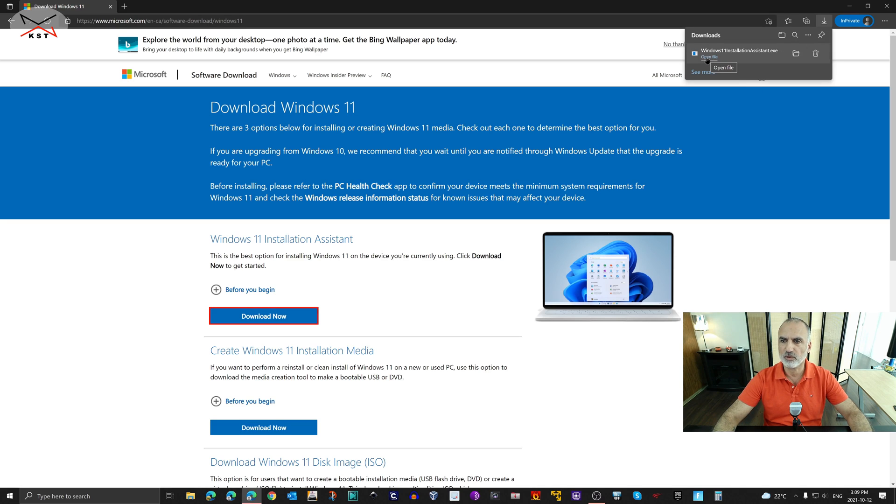
pyautogui.click(709, 57)
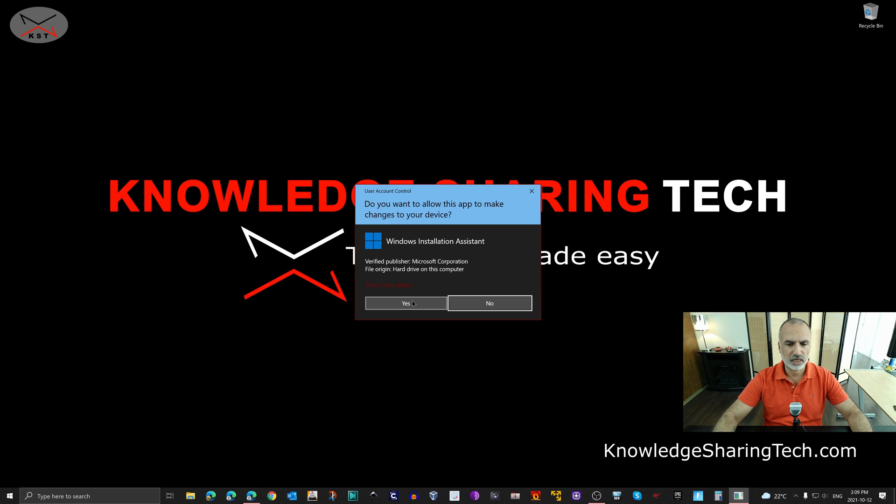
# Allow the assistant via UAC, accept the license terms and start installing Windows 11
pyautogui.click(405, 302)
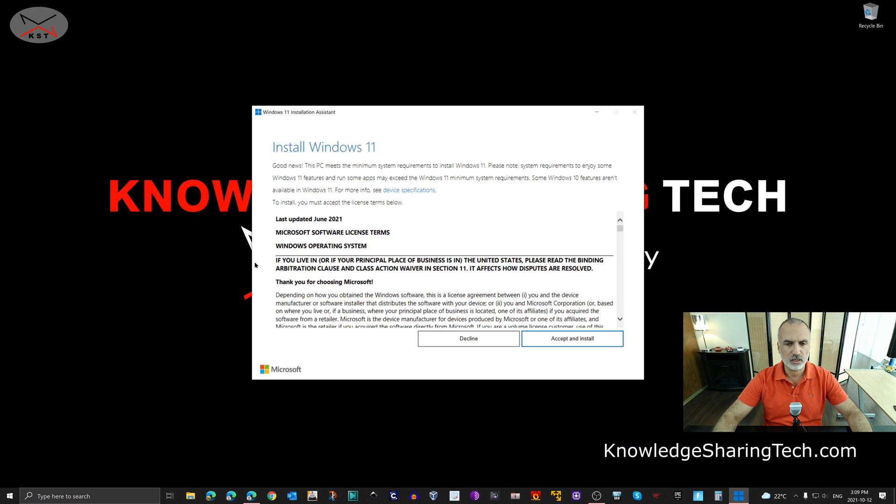
pyautogui.scroll(-3)
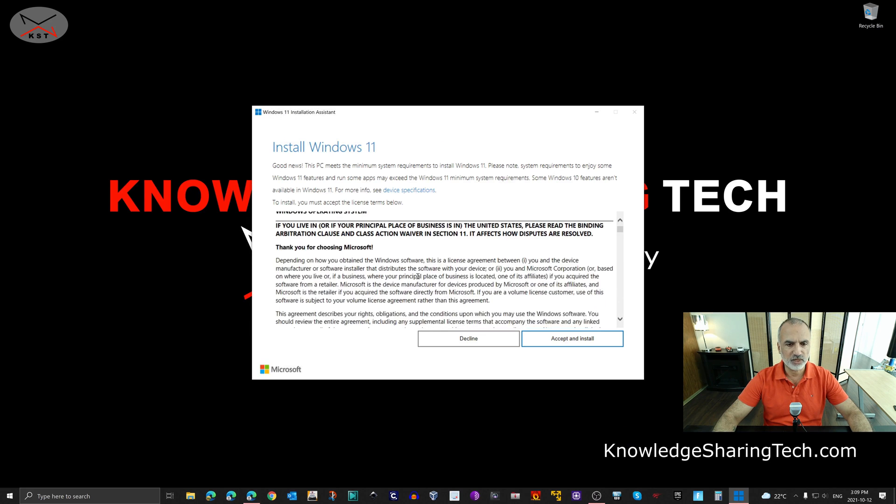
pyautogui.scroll(-3)
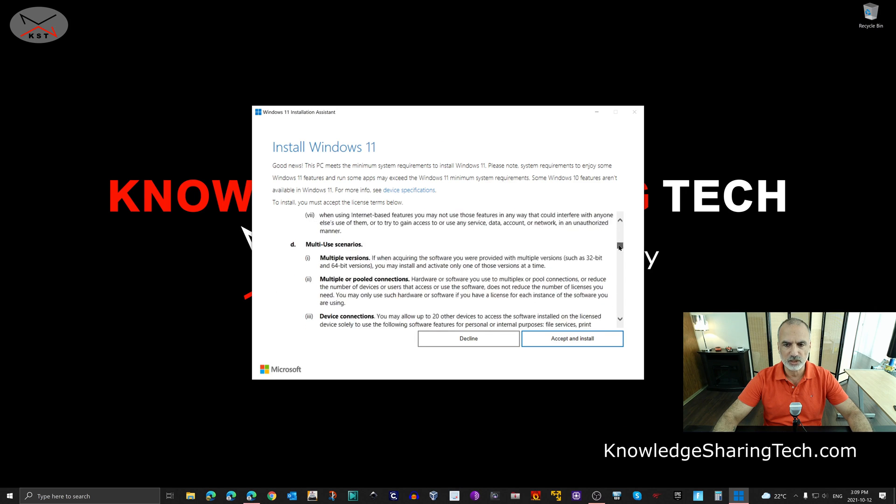
pyautogui.scroll(-3)
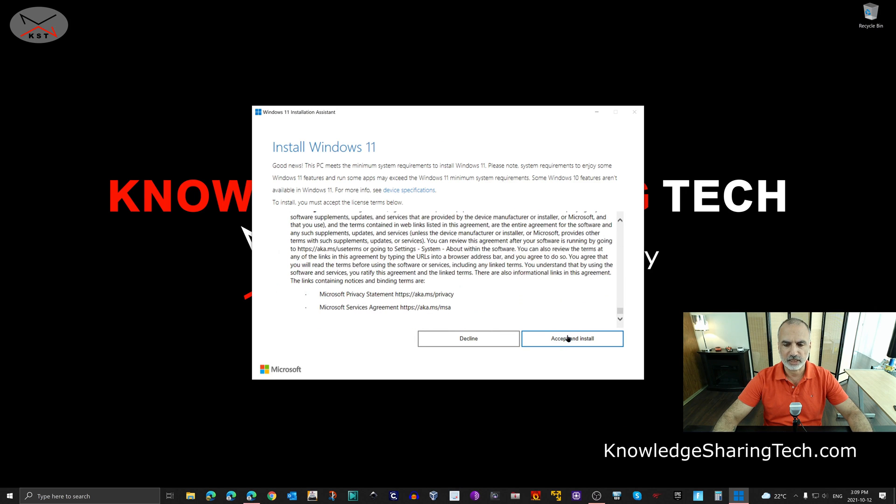
pyautogui.click(572, 338)
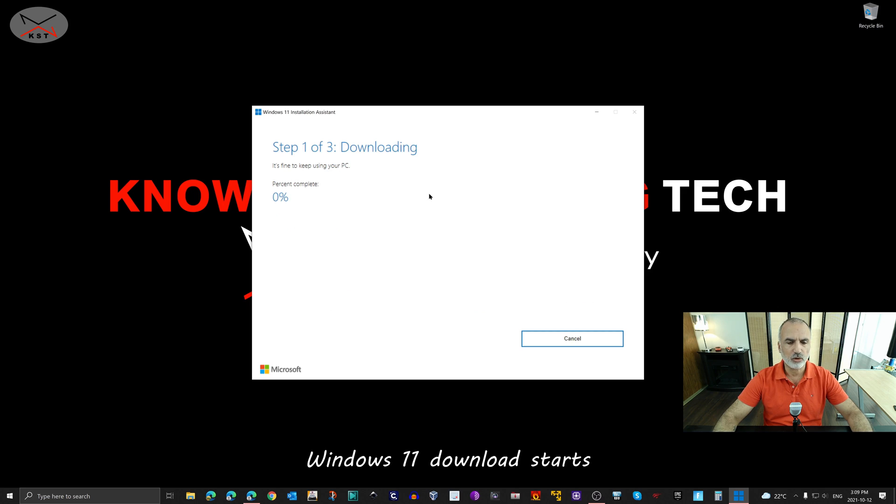
pyautogui.moveTo(275, 153)
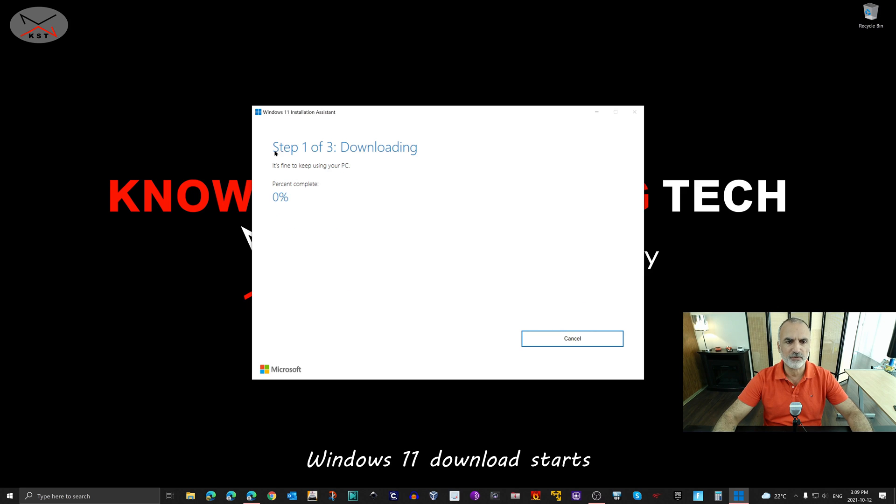
pyautogui.moveTo(293, 164)
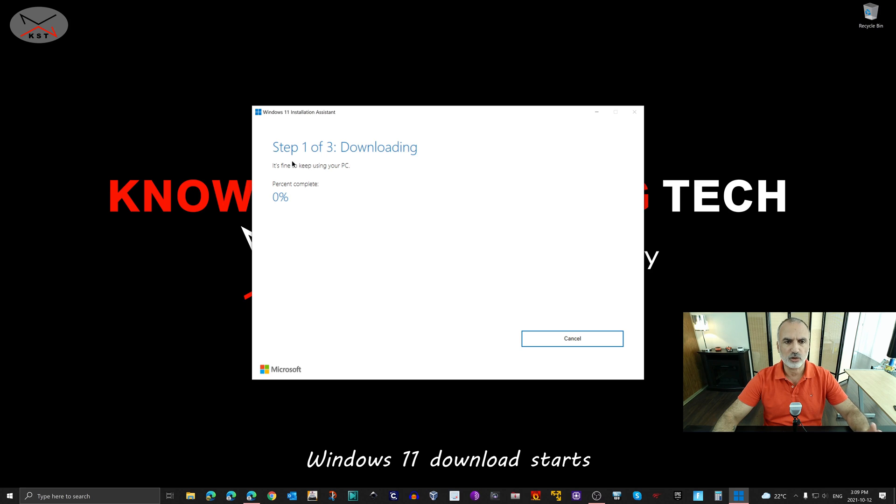
pyautogui.moveTo(378, 157)
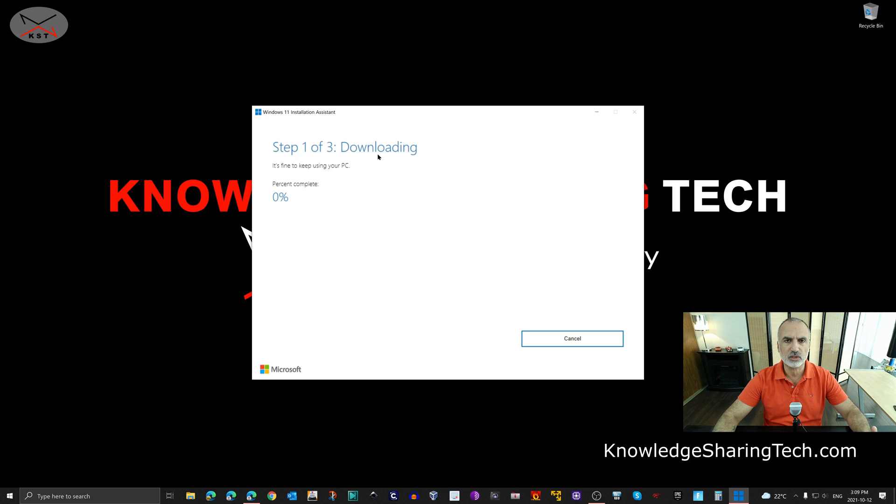
pyautogui.moveTo(384, 164)
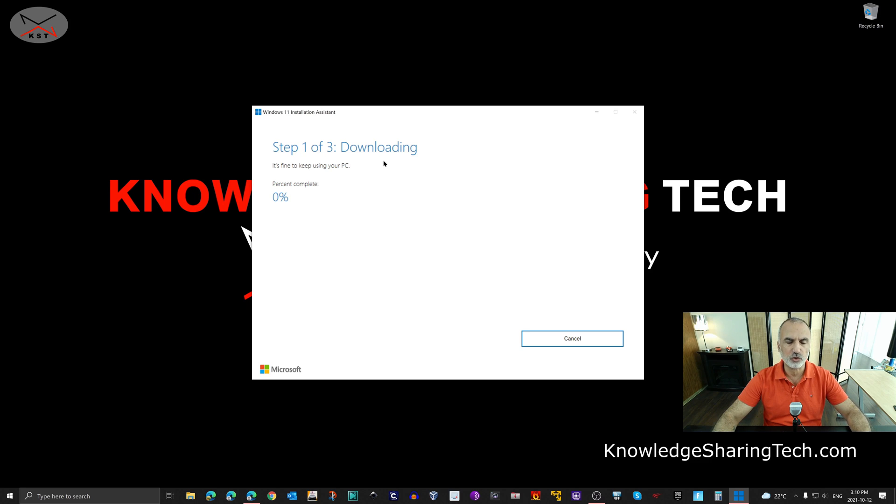
pyautogui.moveTo(389, 165)
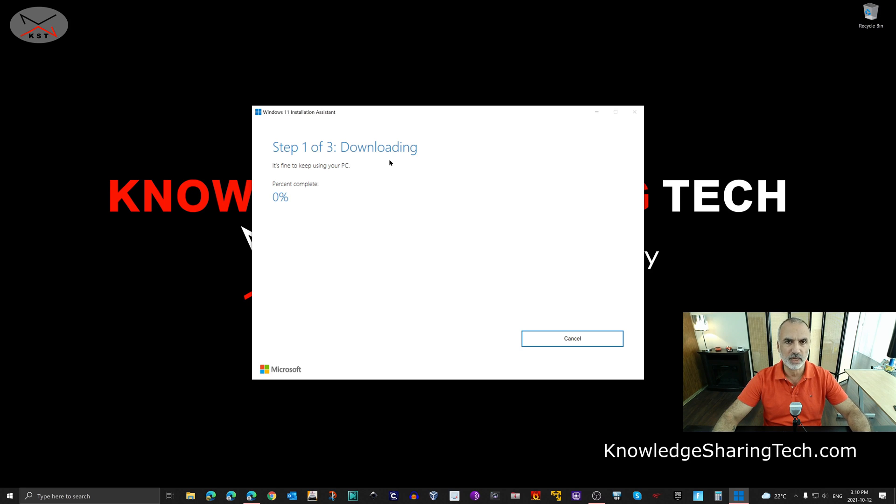
pyautogui.moveTo(319, 159)
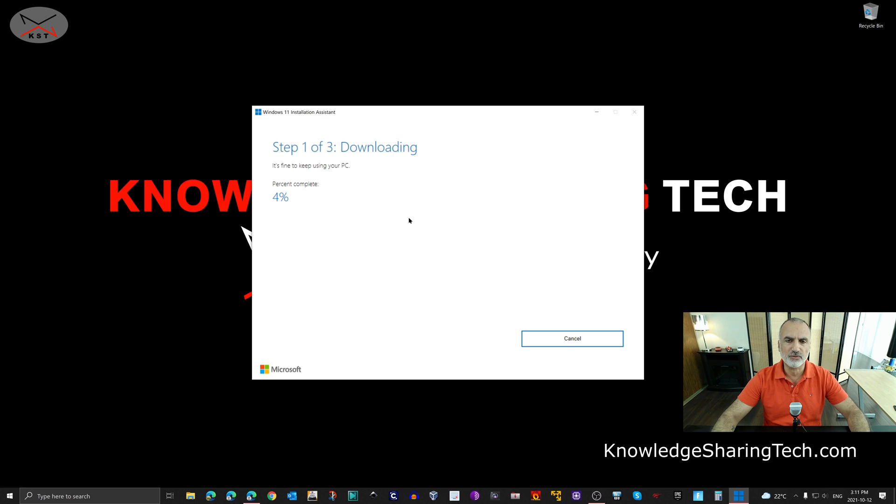
pyautogui.moveTo(608, 54)
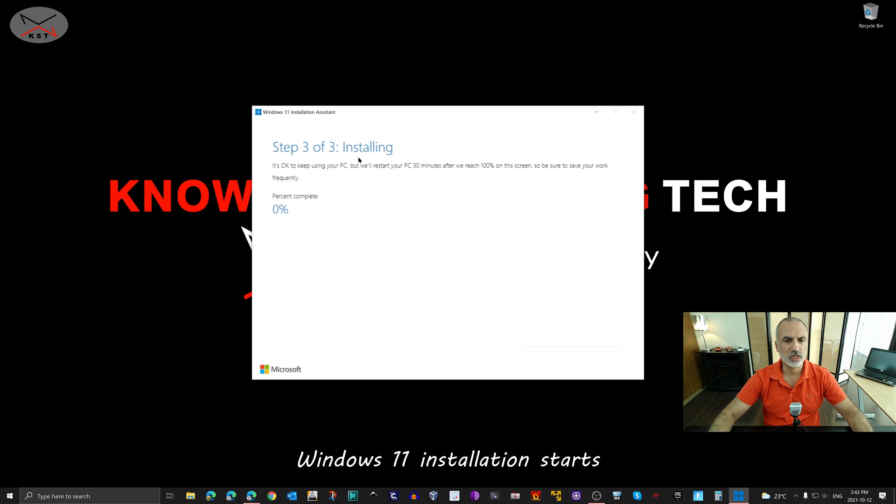
pyautogui.moveTo(462, 124)
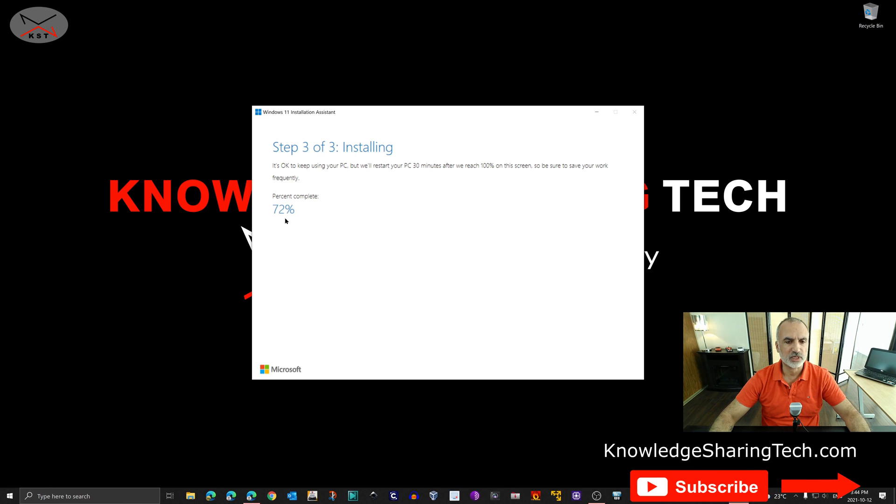
pyautogui.moveTo(309, 225)
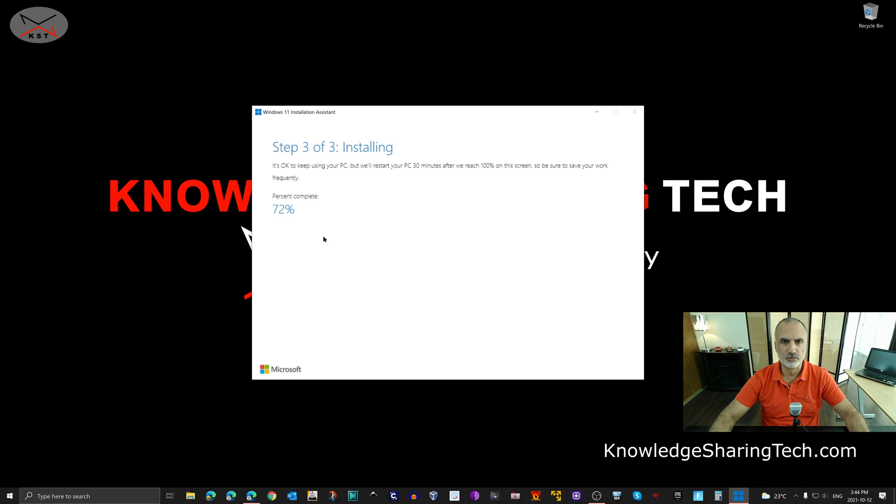
pyautogui.moveTo(454, 300)
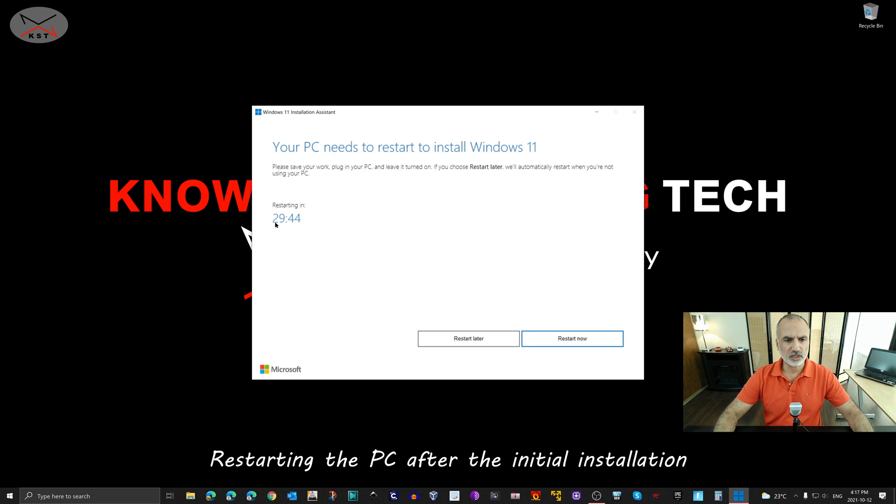
pyautogui.moveTo(293, 235)
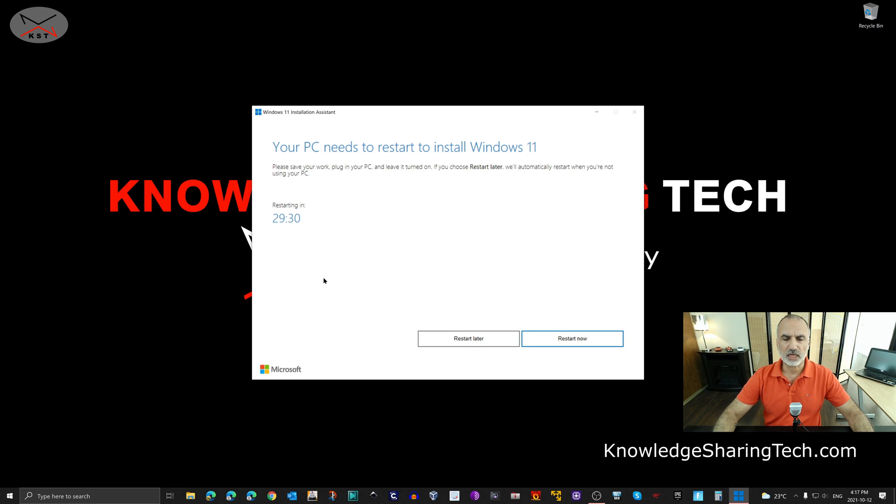
pyautogui.moveTo(329, 279)
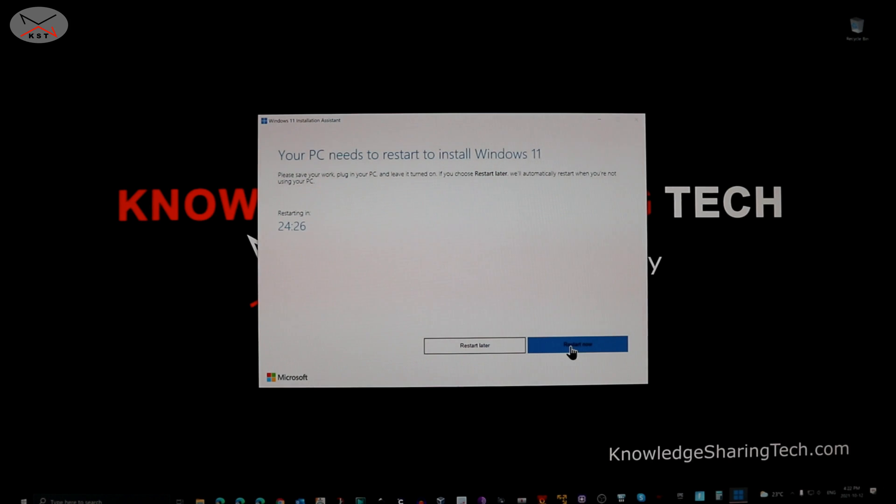
# Restart the PC now to finish the Windows 11 install
pyautogui.click(576, 345)
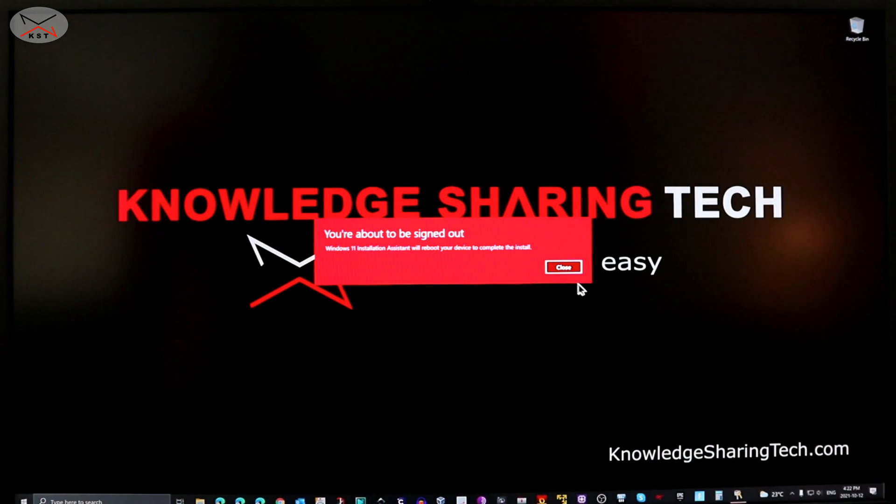
pyautogui.click(563, 268)
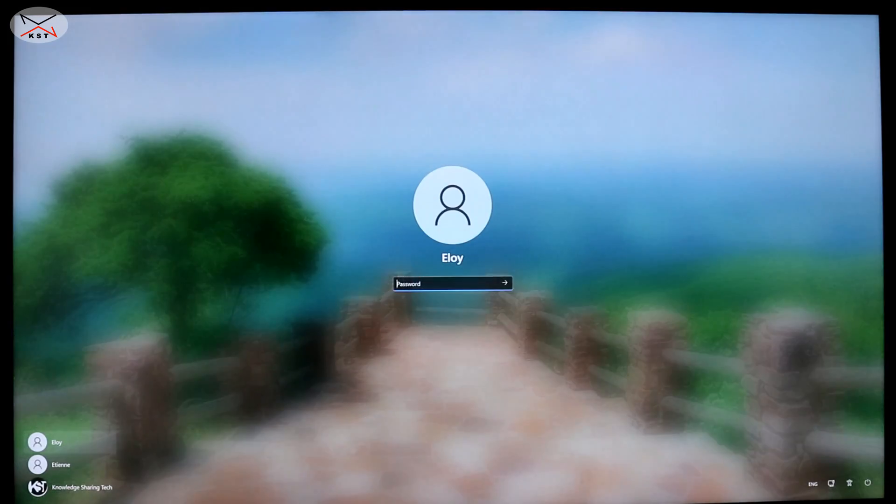
# Sign in with the account password to reach the Windows 11 desktop
pyautogui.write('•••••')
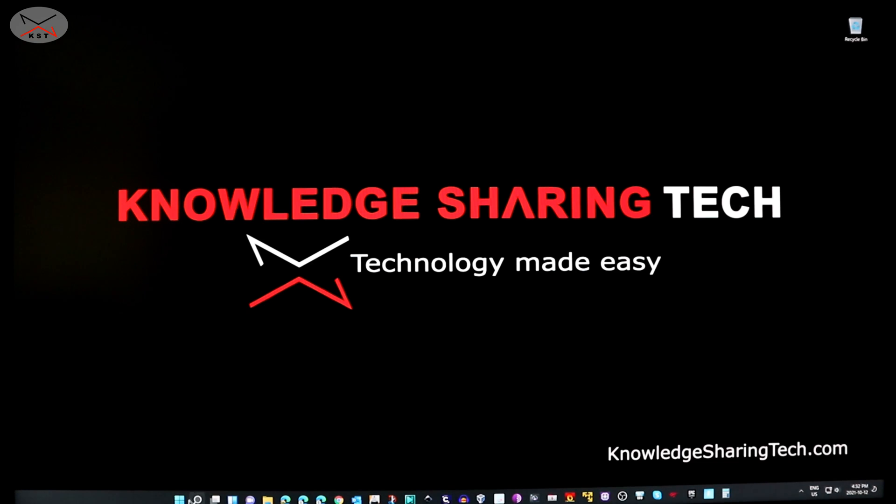
pyautogui.click(180, 498)
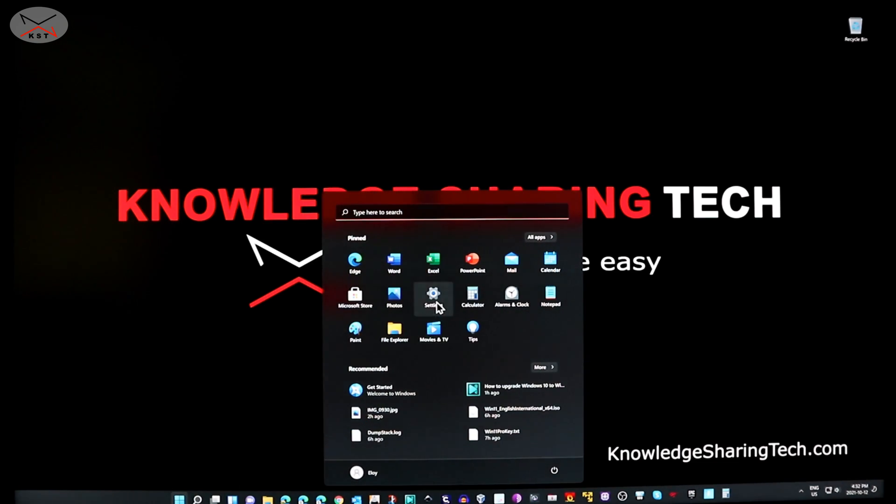
pyautogui.click(432, 294)
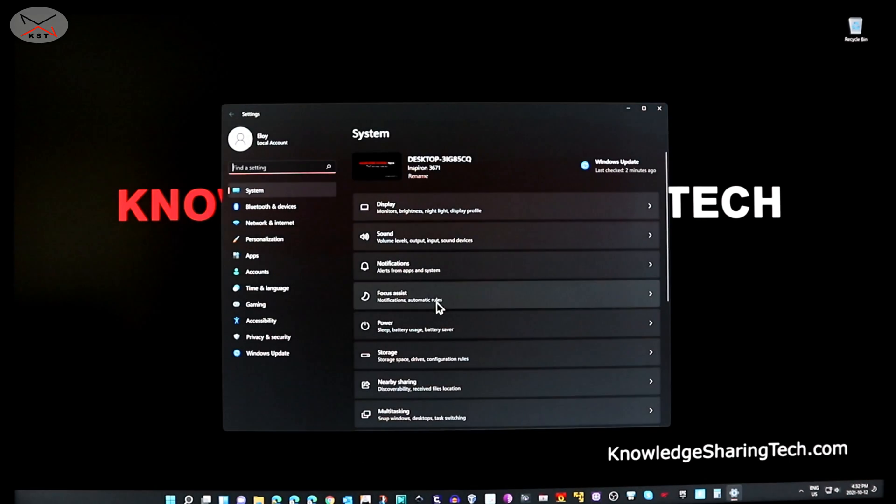
pyautogui.moveTo(459, 313)
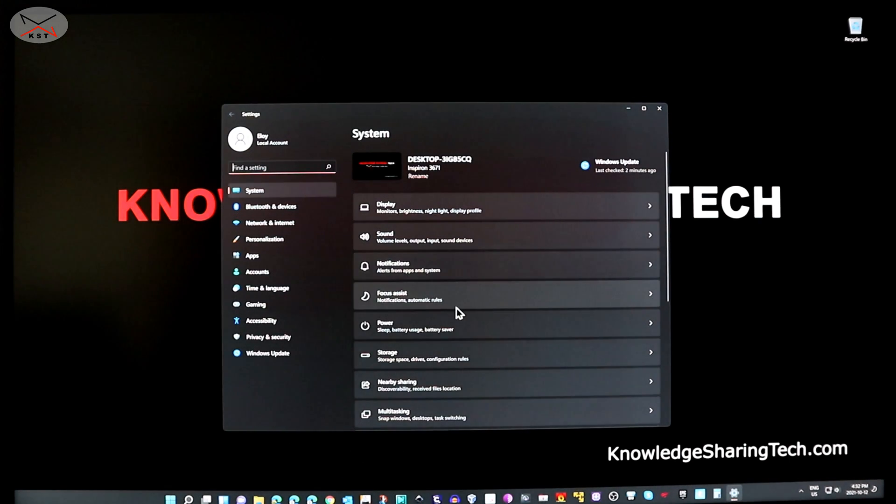
pyautogui.scroll(-3)
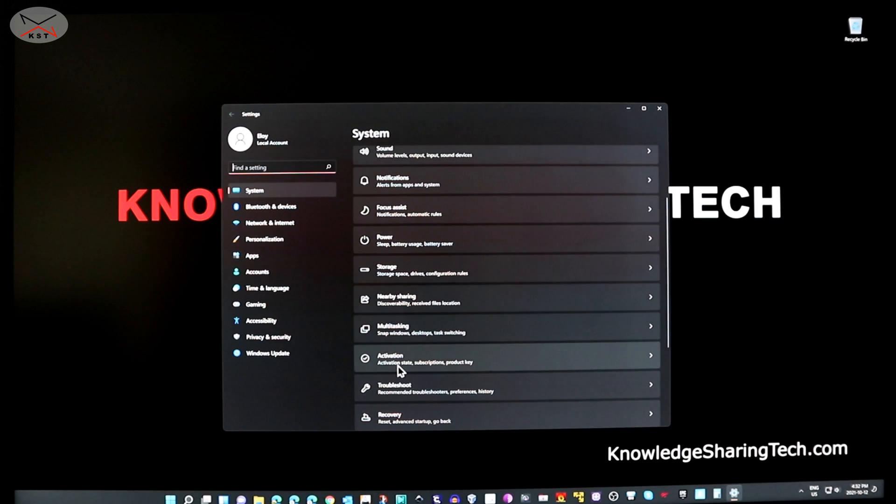
pyautogui.click(400, 359)
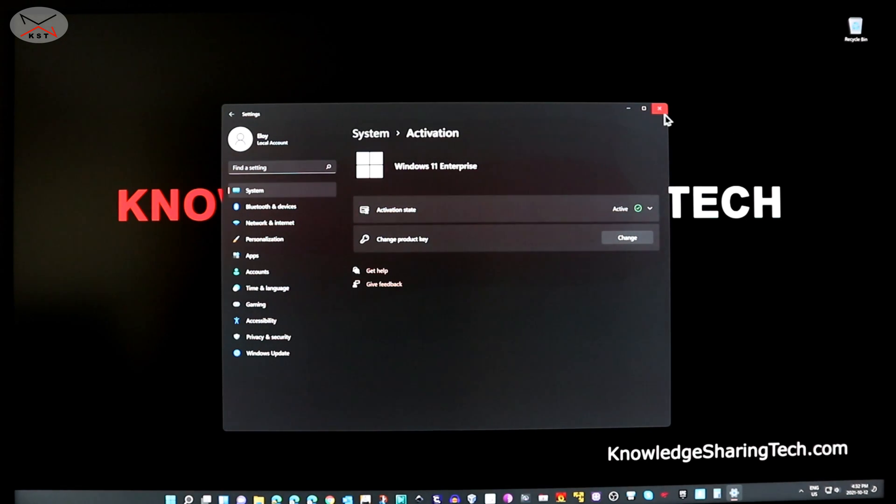
pyautogui.click(659, 108)
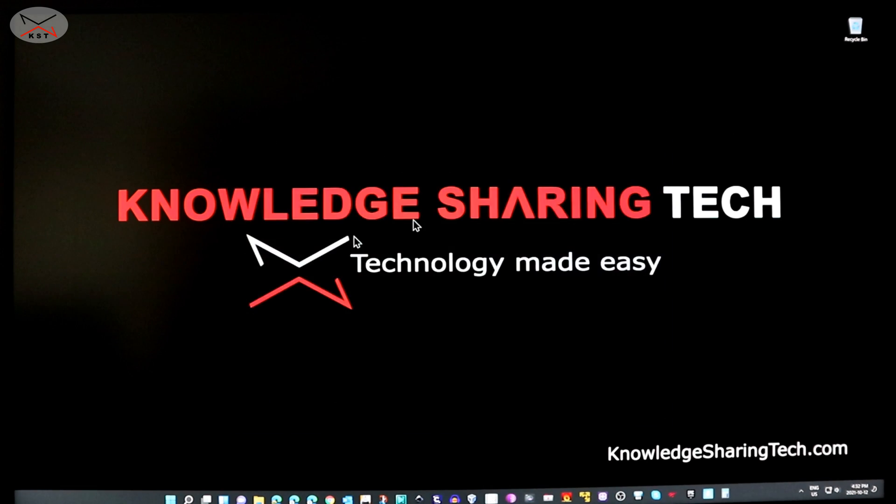